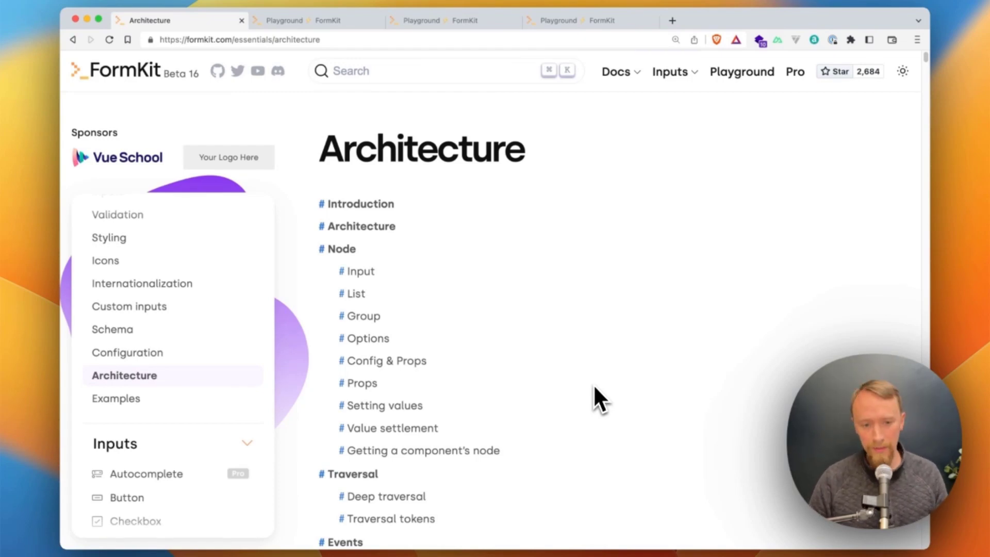
Step: Scroll the Architecture docs page, then switch to the Playground tab with the plain Vue form
{"action": "scroll", "scroll_direction": "down", "scroll_amount": 3}
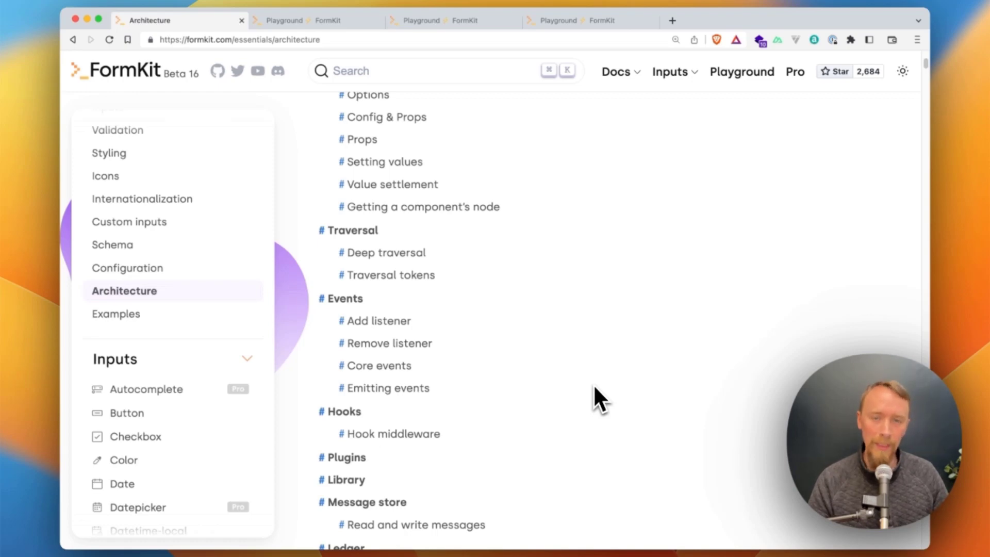
{"action": "left_click", "coordinate": [309, 20]}
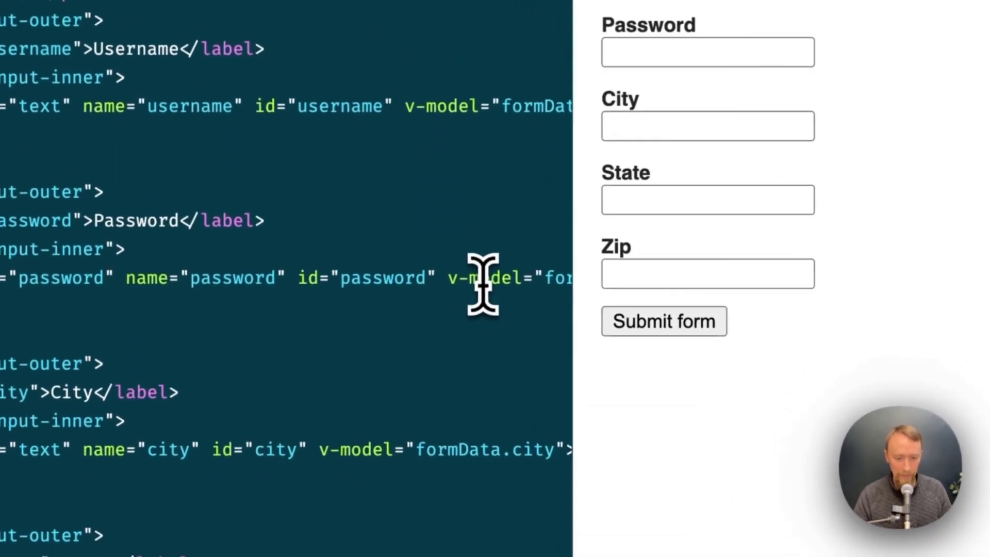
{"action": "scroll", "scroll_direction": "down", "scroll_amount": 3}
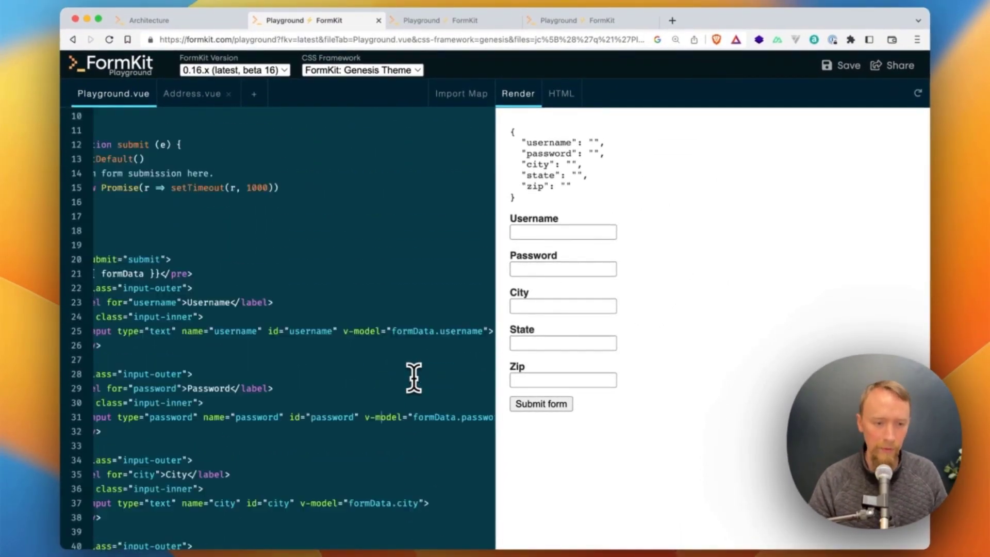
{"action": "type", "text": "asd"}
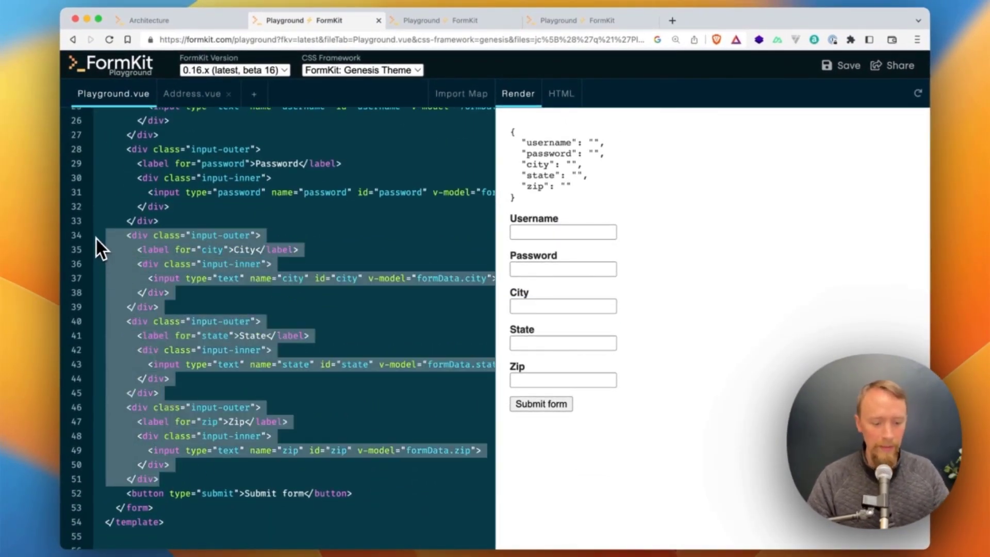
Step: Add import Address from './Address.vue' to the main Playground file
{"action": "left_click", "coordinate": [192, 93]}
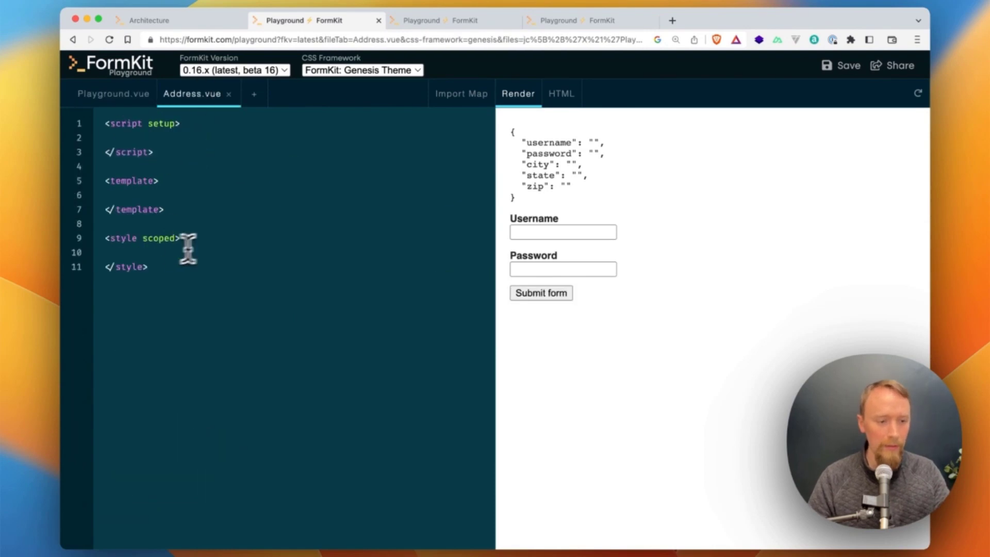
{"action": "left_click", "coordinate": [113, 93]}
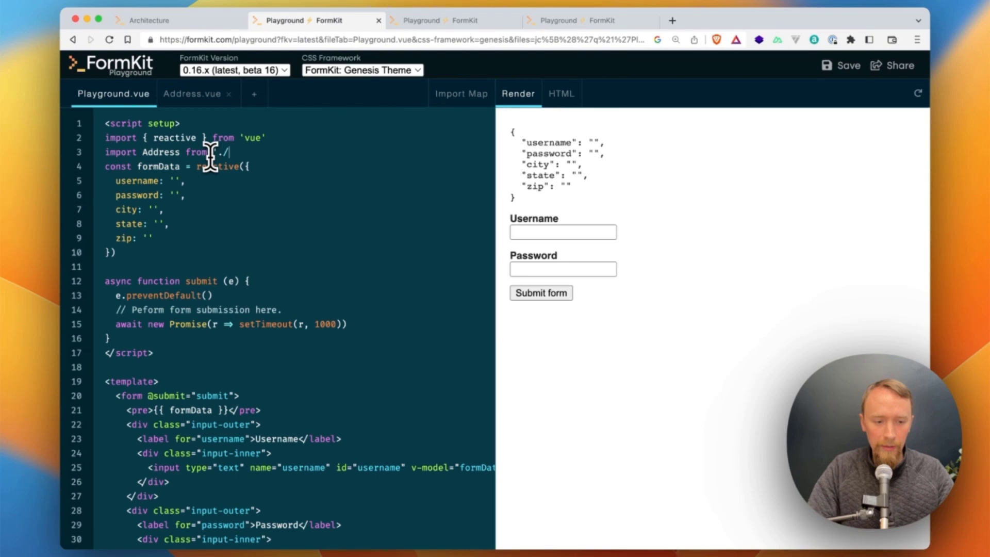
{"action": "type", "text": "Address.vue'"}
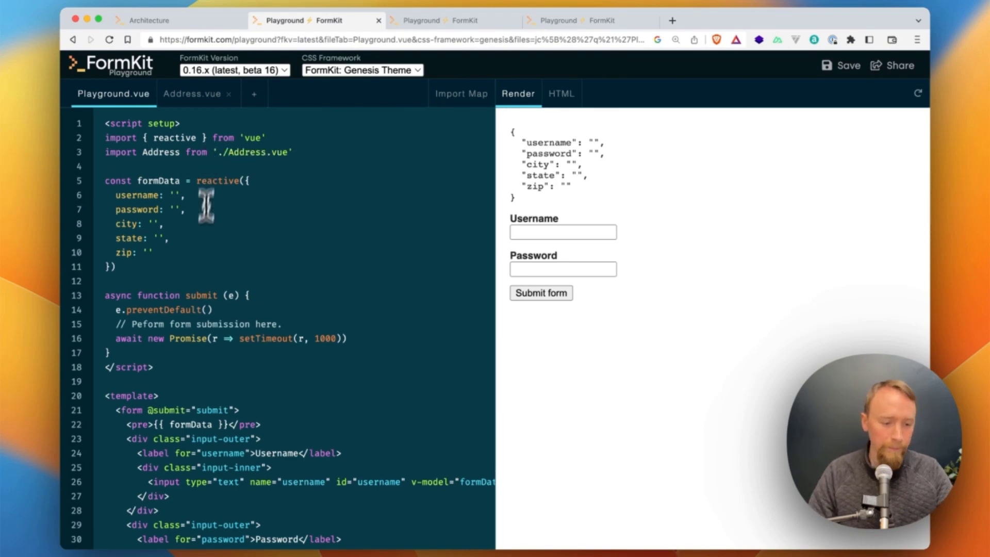
Step: Insert <Address /> where the address fields were and view the 'city' error in DevTools
{"action": "scroll", "scroll_direction": "down", "scroll_amount": 3}
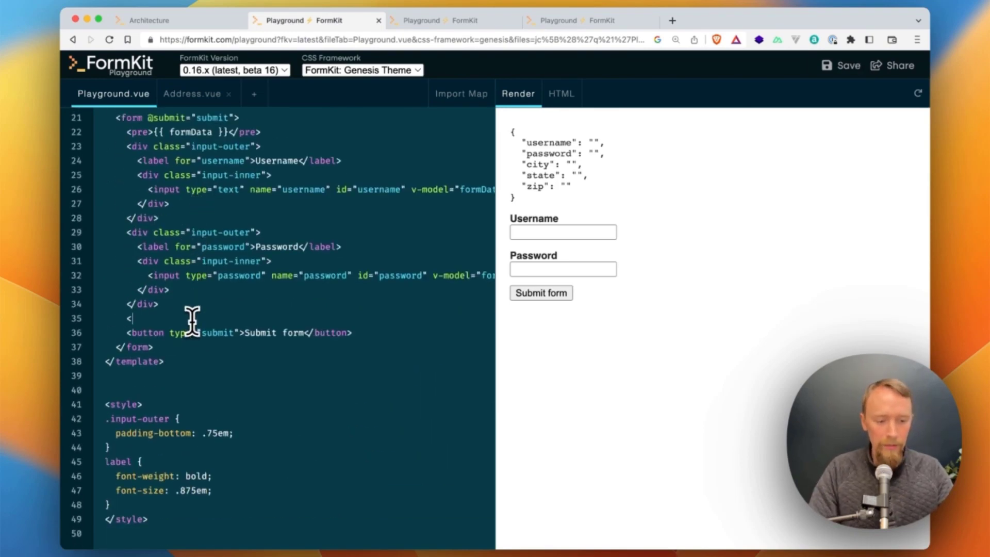
{"action": "type", "text": "Address />"}
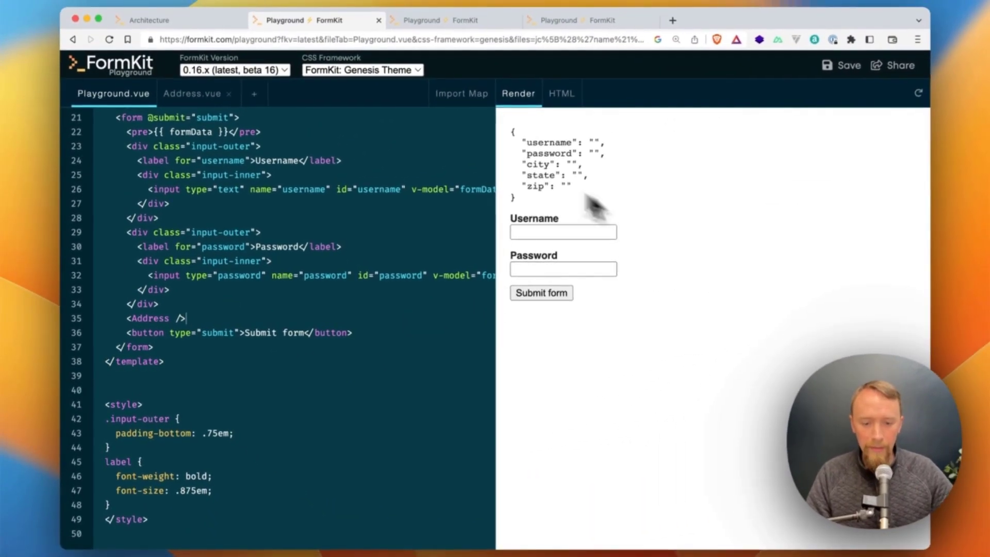
{"action": "key", "text": "f12"}
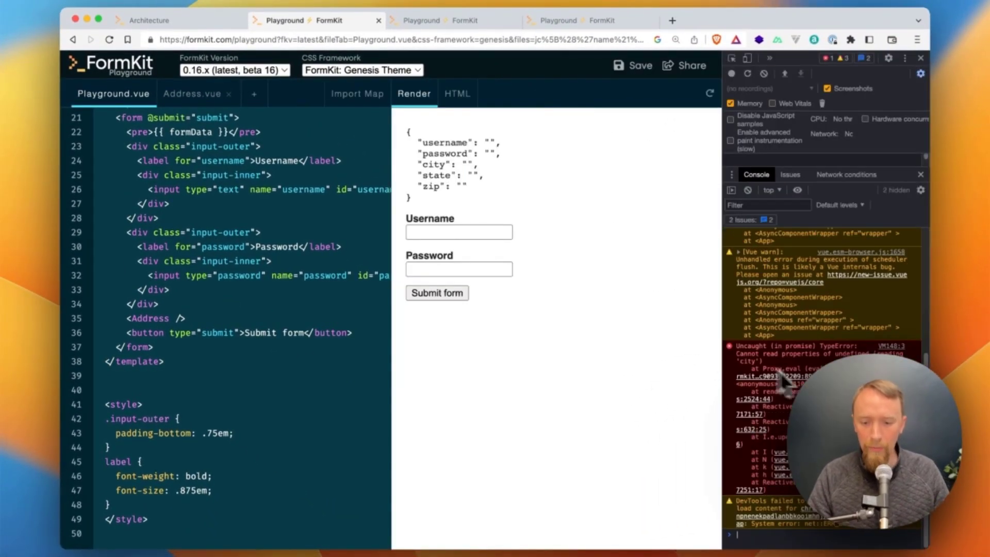
Step: Bind <Address /> to formData.address and type test text into City to verify nesting
{"action": "left_click", "coordinate": [191, 94]}
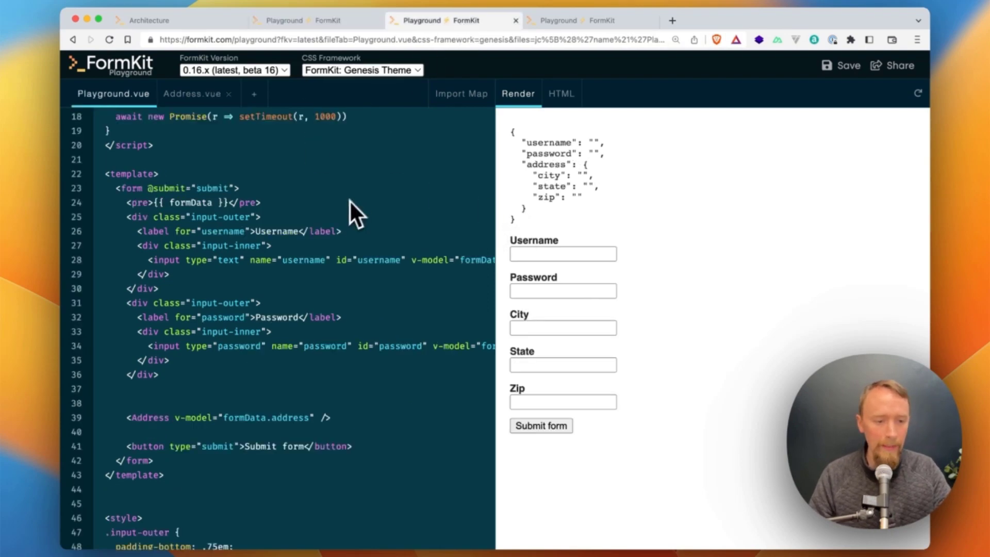
{"action": "left_click", "coordinate": [192, 94]}
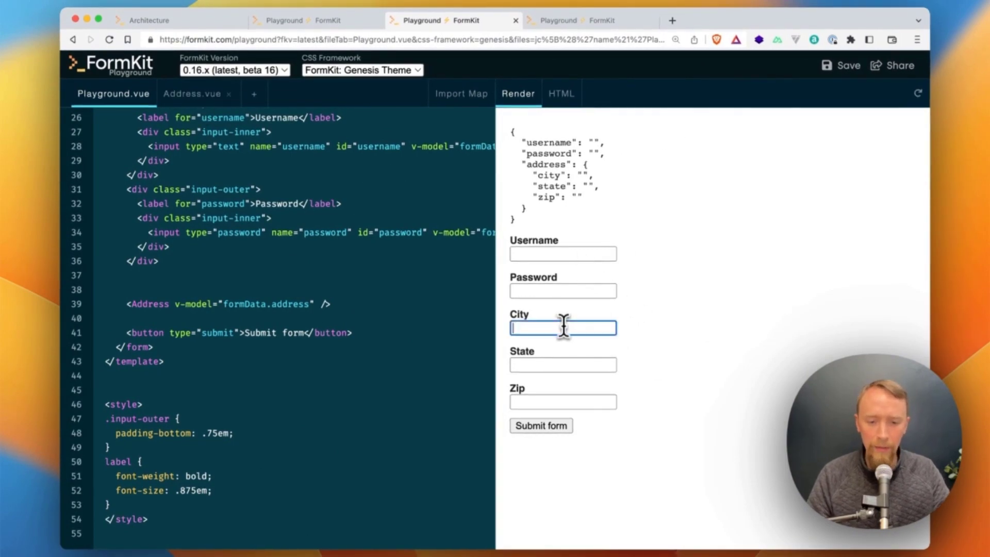
{"action": "type", "text": "asdasdasd"}
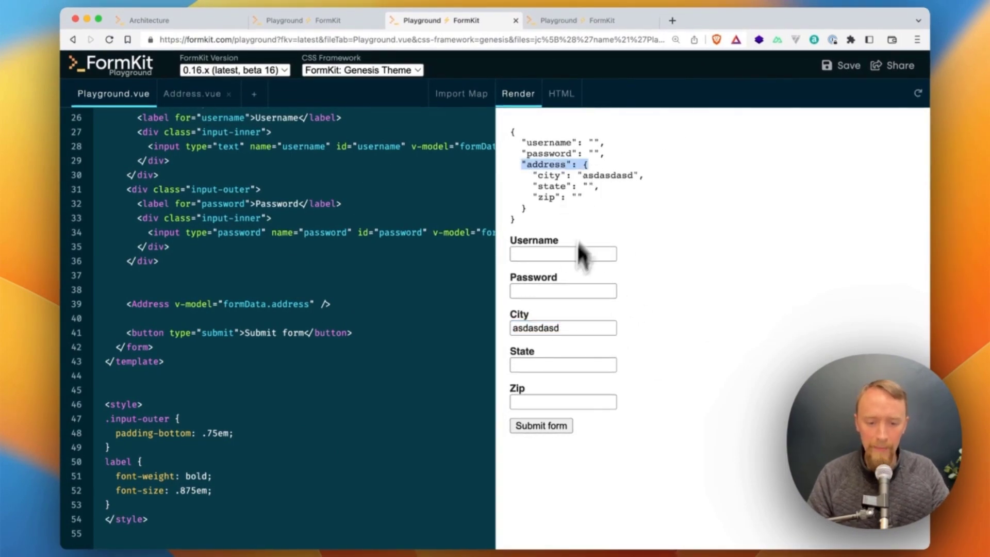
{"action": "type", "text": "asdasd"}
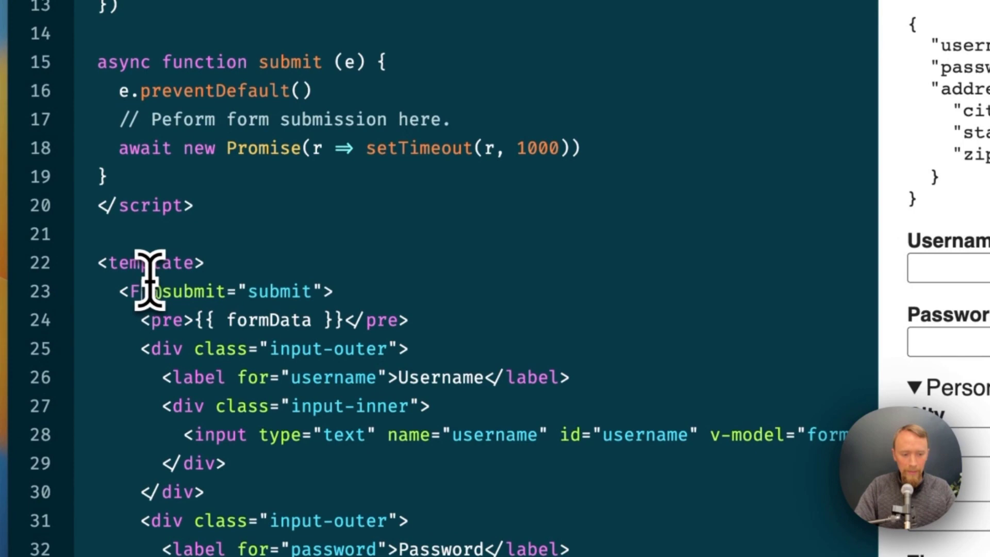
Step: Replace <form> with <FormKit type="form"> and add a FormKit username input labelled 'Username'
{"action": "type", "text": "ormKit type=\"form"}
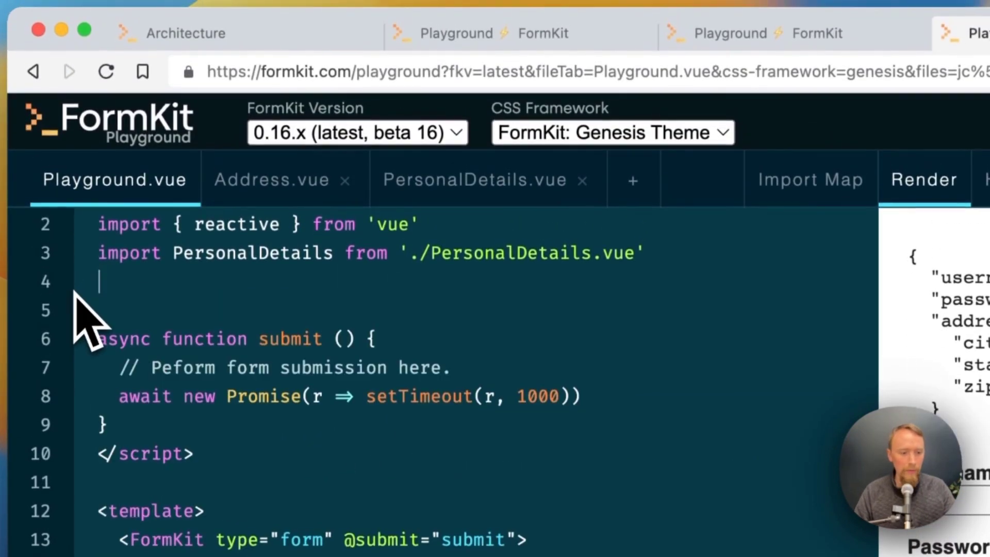
{"action": "scroll", "scroll_direction": "down", "scroll_amount": 3}
{"action": "type", "text": "<FormKit name=\""}
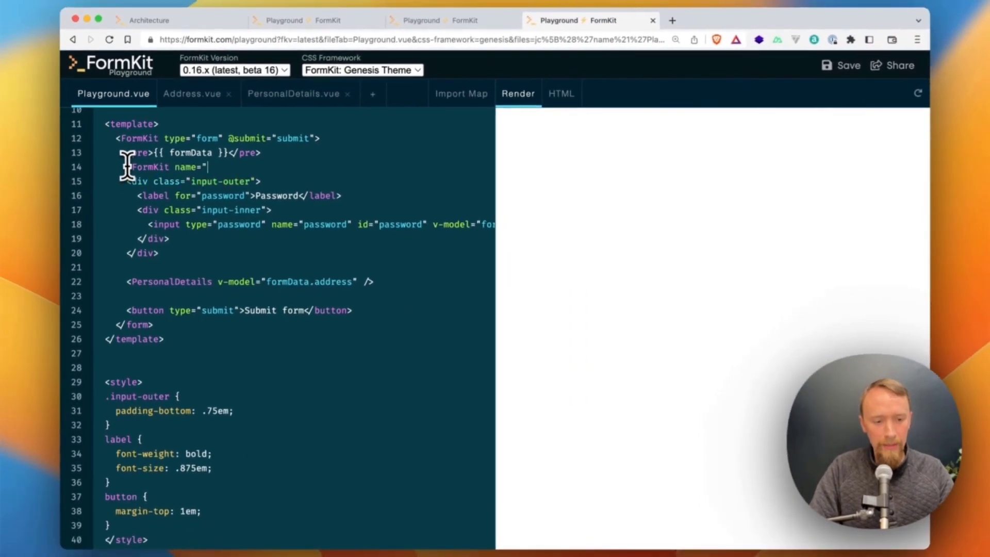
{"action": "type", "text": "username\""}
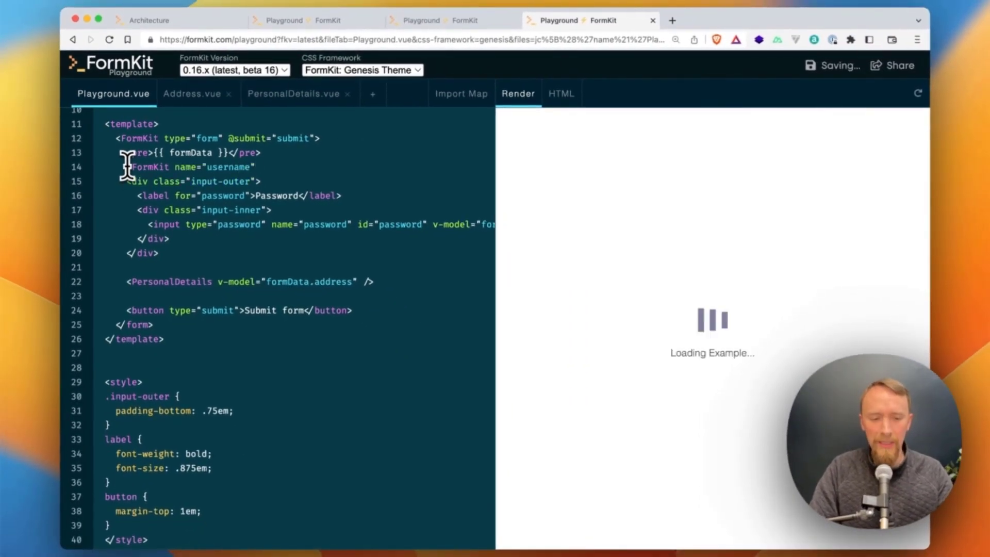
{"action": "type", "text": "label=\"Username\" />"}
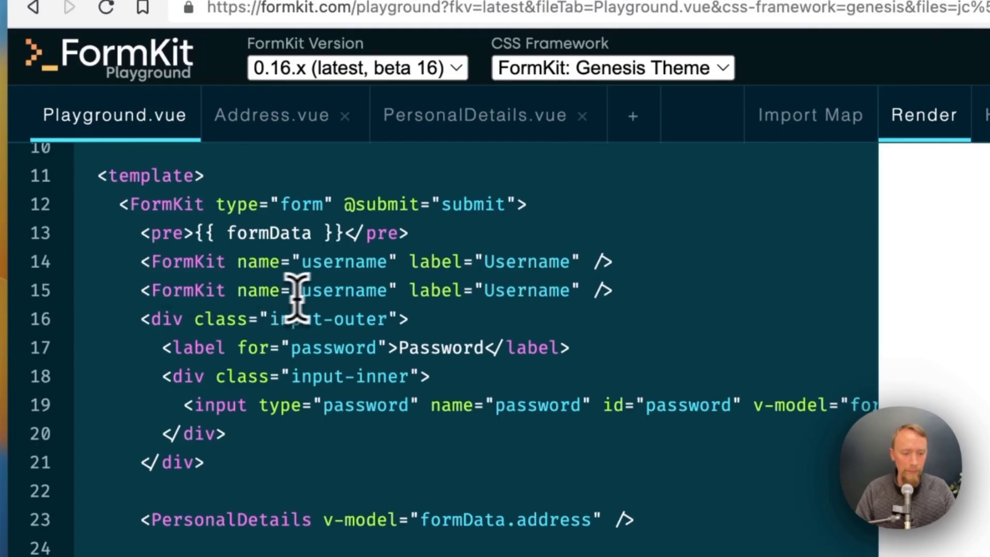
Step: Add a FormKit password input labelled 'Password' with type="password"
{"action": "type", "text": "password"}
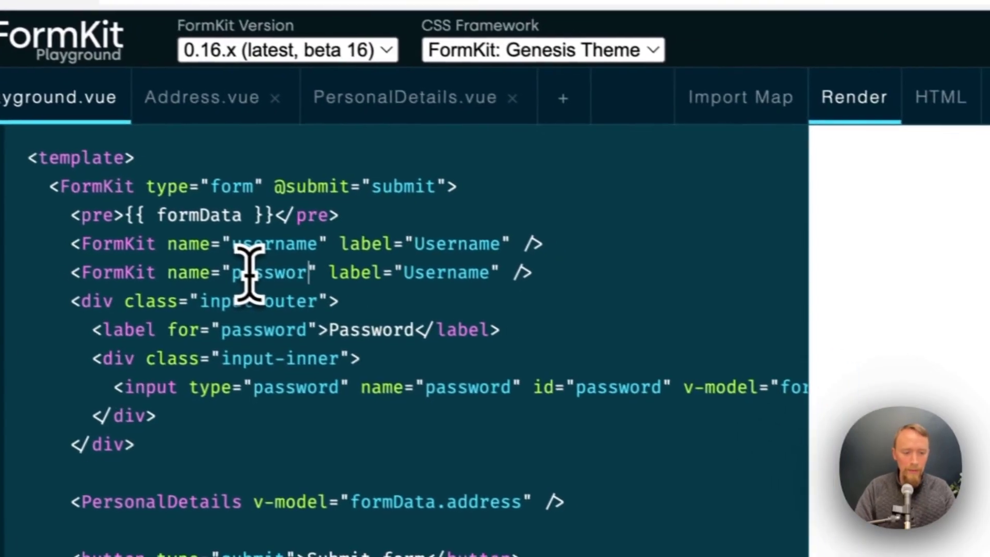
{"action": "type", "text": "Password"}
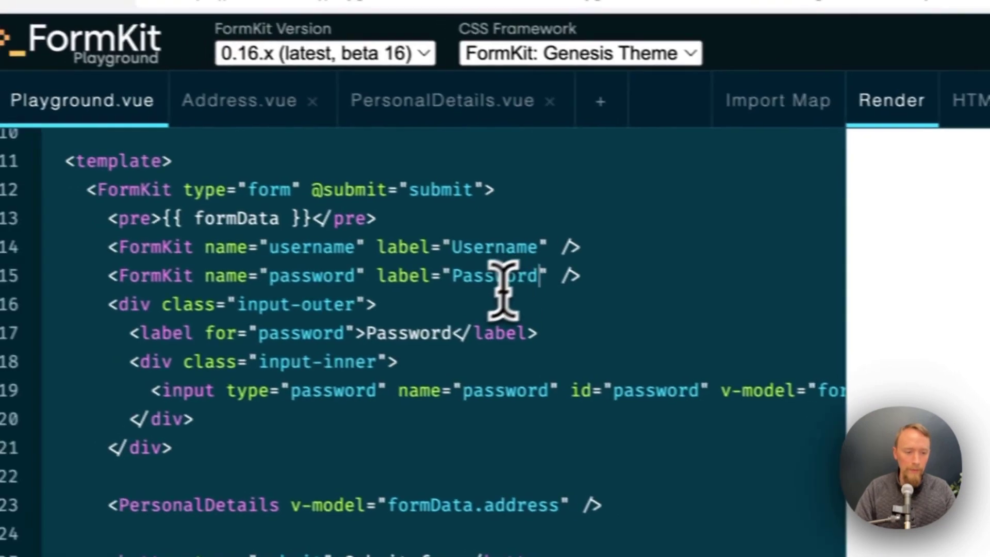
{"action": "type", "text": "type=\"password\""}
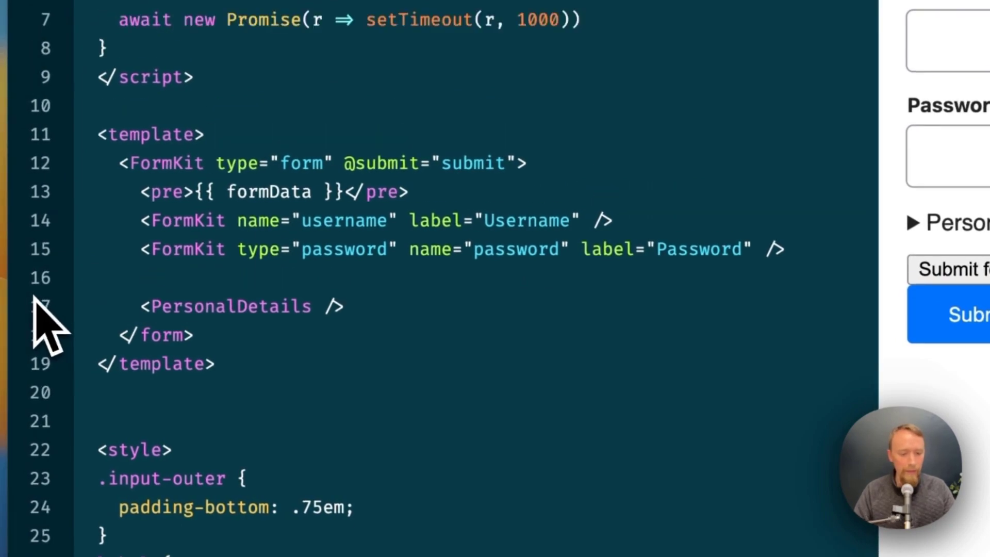
Step: Open Address.vue to rewrite city, state and zip as FormKit inputs
{"action": "left_click", "coordinate": [486, 59]}
{"action": "type", "text": "adads"}
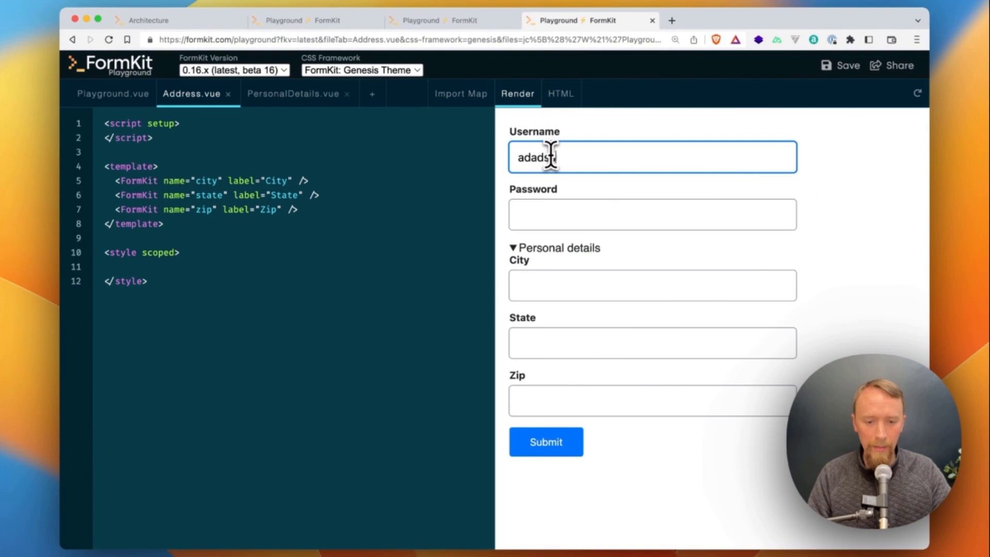
Step: Add #default="{ value }" with <pre>{{ value }}</pre>, test typing, then review Address.vue grouping
{"action": "left_click", "coordinate": [112, 93]}
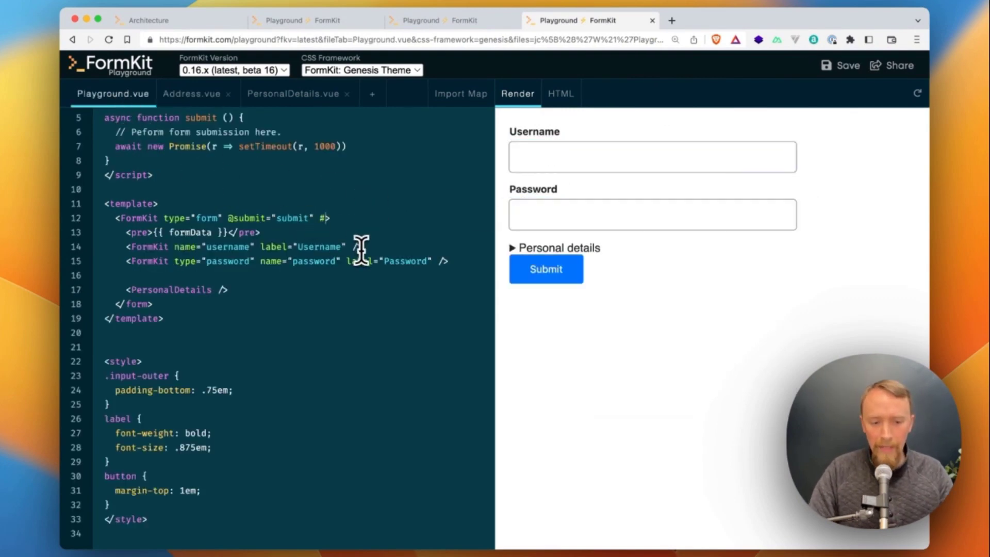
{"action": "type", "text": "default=\"{ value"}
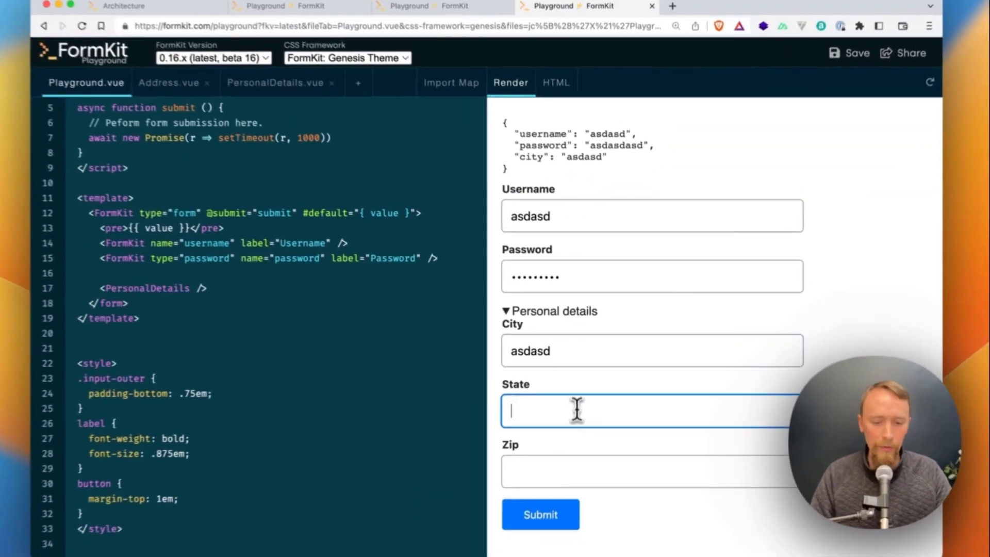
{"action": "type", "text": "asdasdads"}
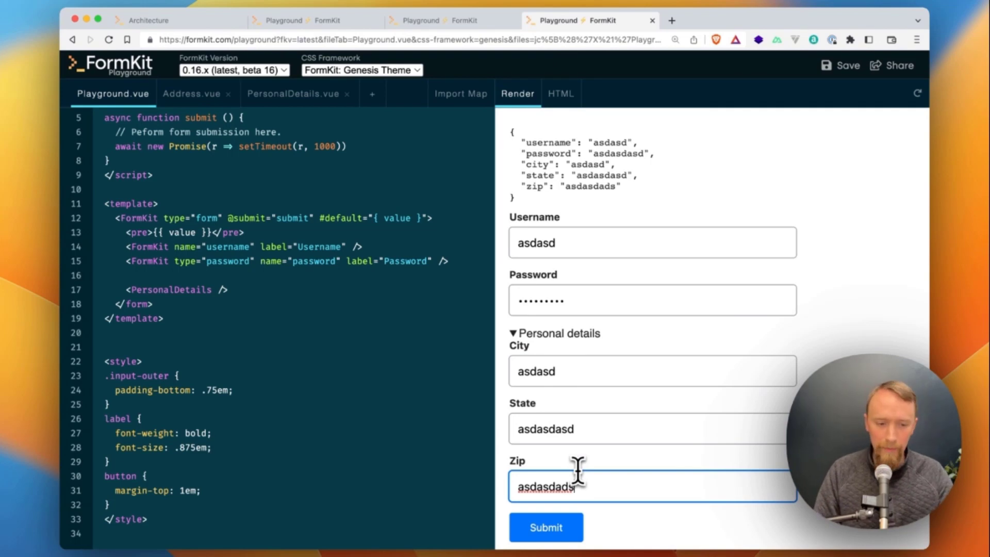
{"action": "left_click", "coordinate": [193, 93]}
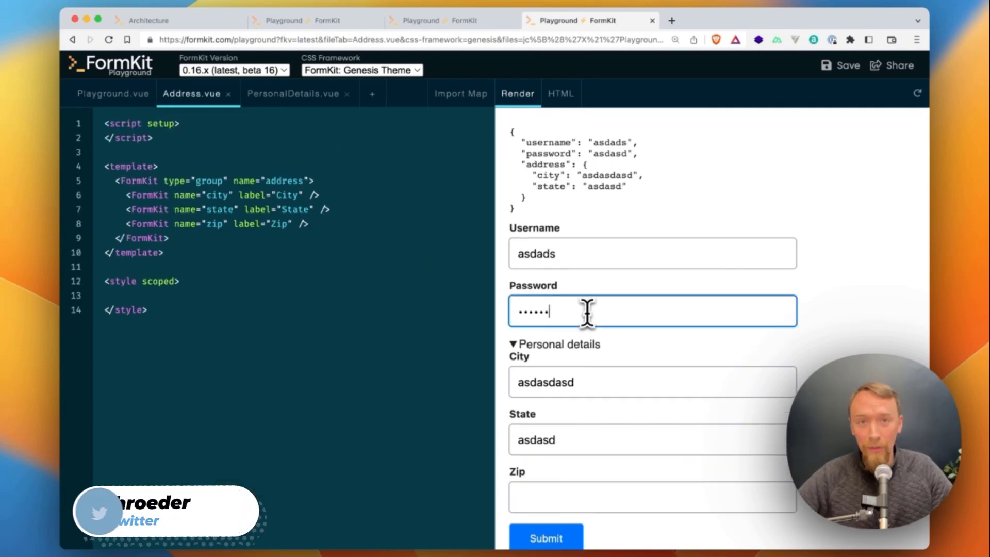